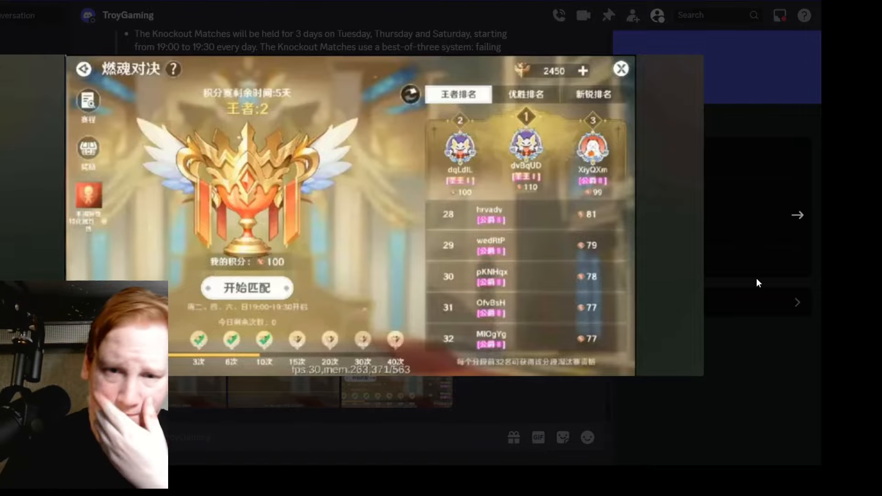
# Close the enlarged event screenshot to return to the TroyGaming DM update notes
pyautogui.click(621, 68)
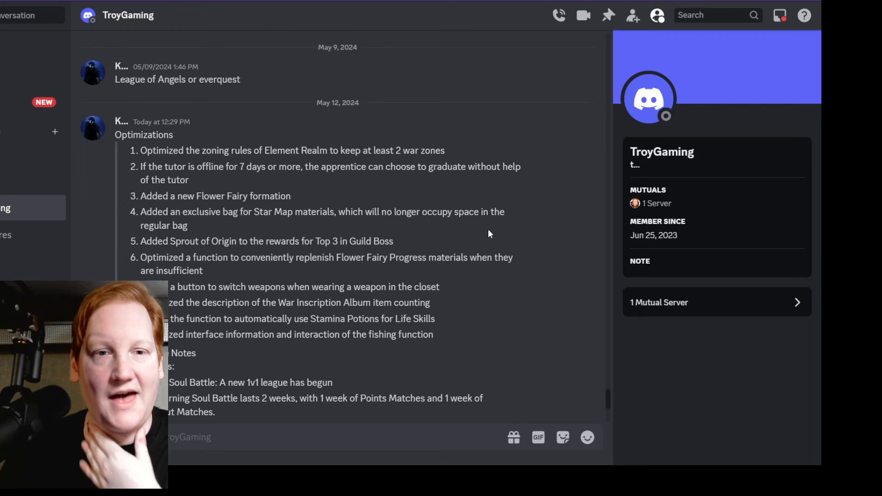
# Scroll down the DM until all ten Optimizations and the 1v1 Soul Battle schedule notes show
pyautogui.scroll(-3)
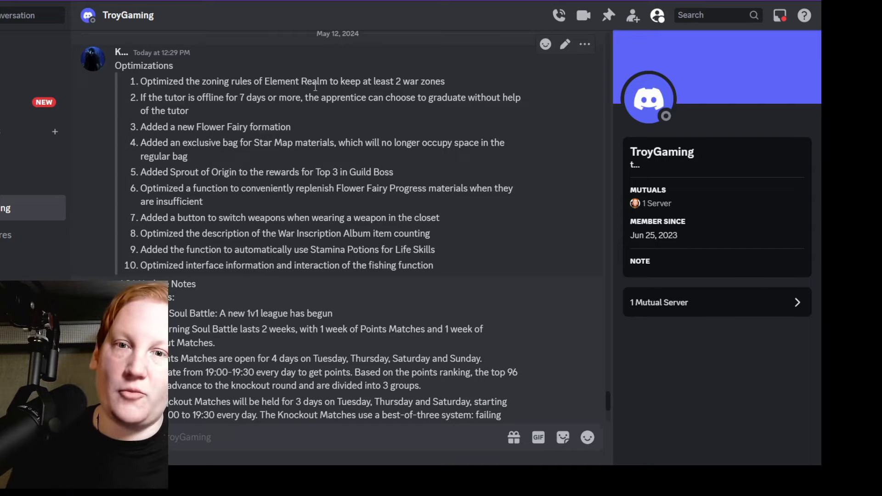
pyautogui.moveTo(402, 74)
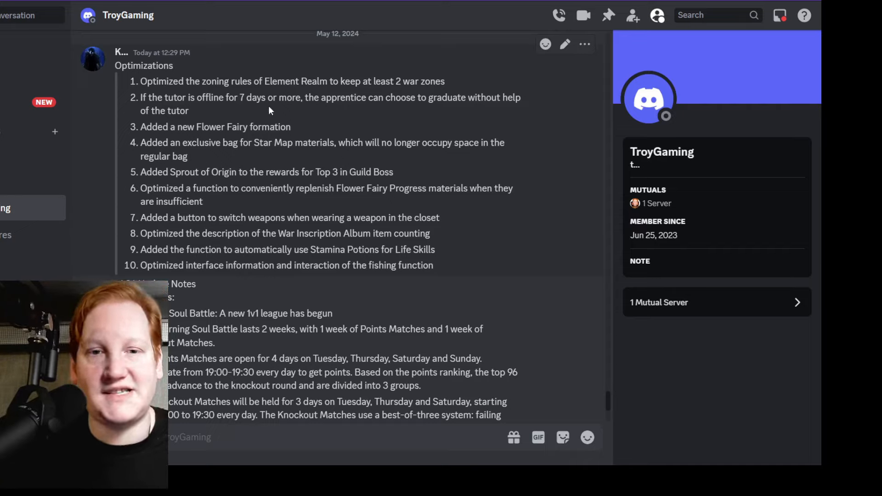
pyautogui.moveTo(225, 123)
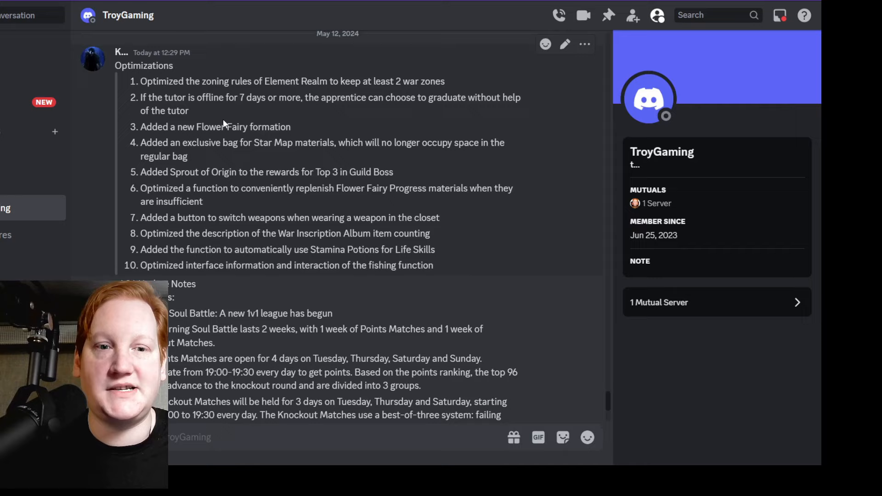
pyautogui.moveTo(339, 114)
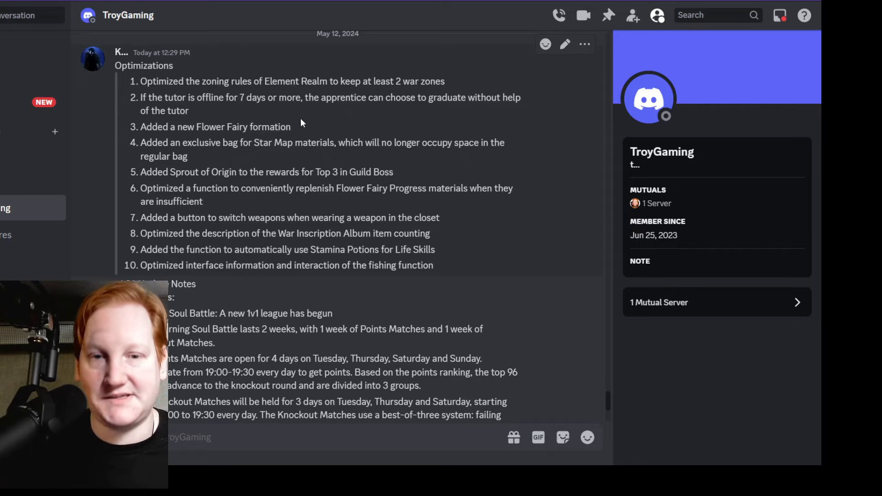
pyautogui.moveTo(286, 137)
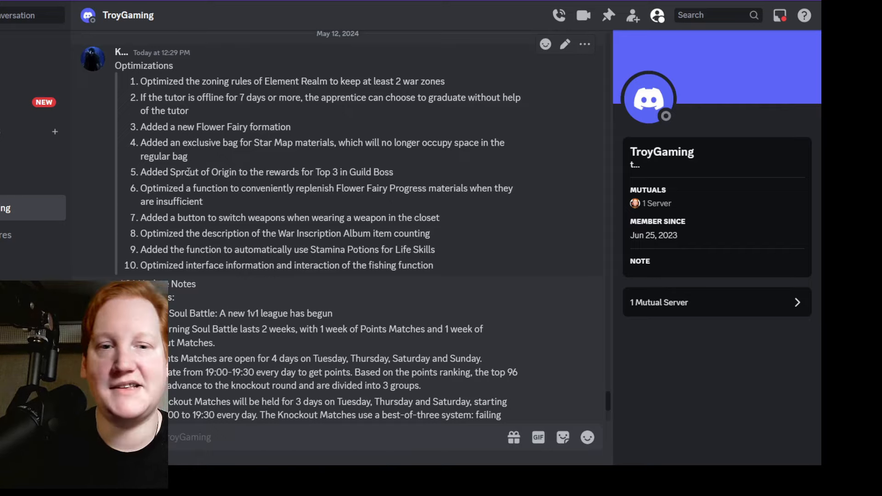
pyautogui.moveTo(258, 174)
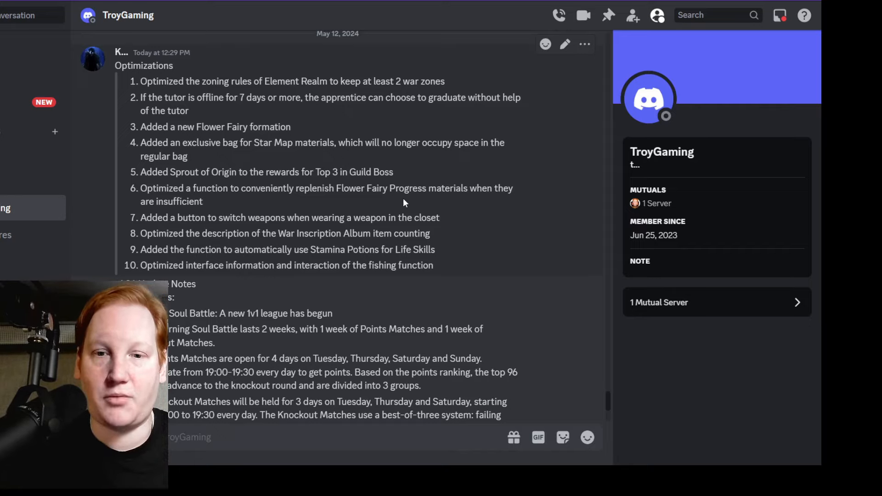
pyautogui.moveTo(211, 213)
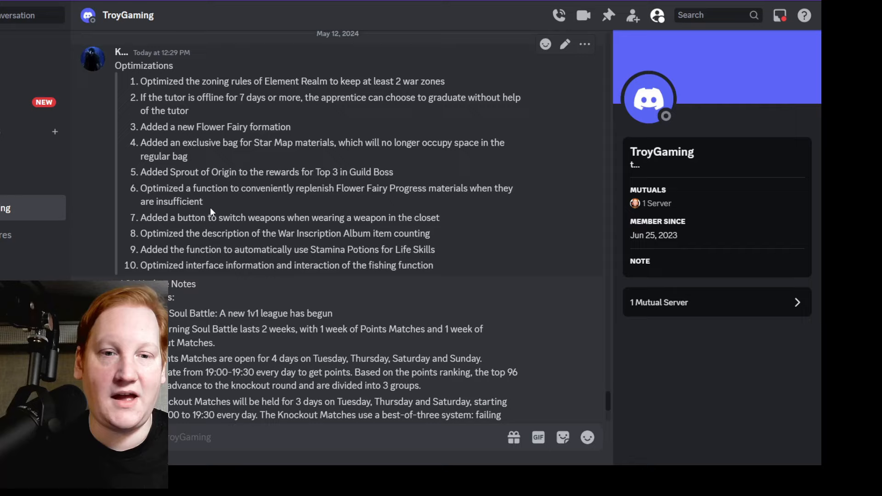
pyautogui.moveTo(221, 206)
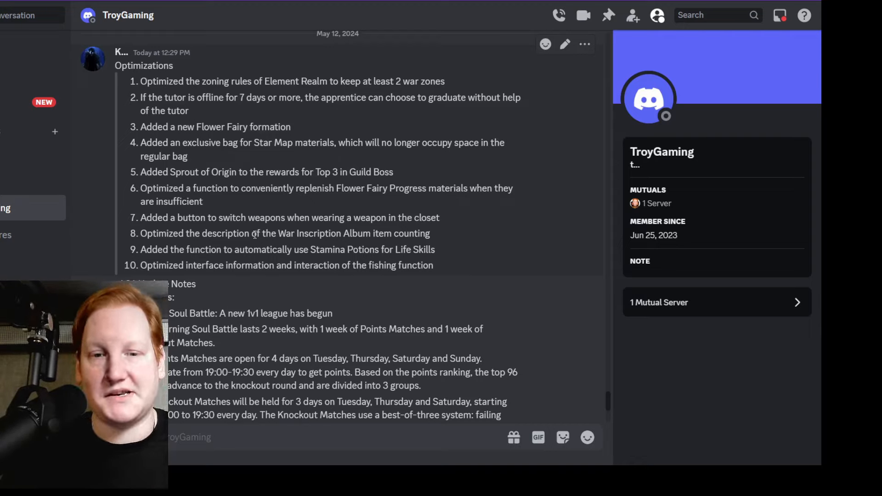
pyautogui.moveTo(385, 234)
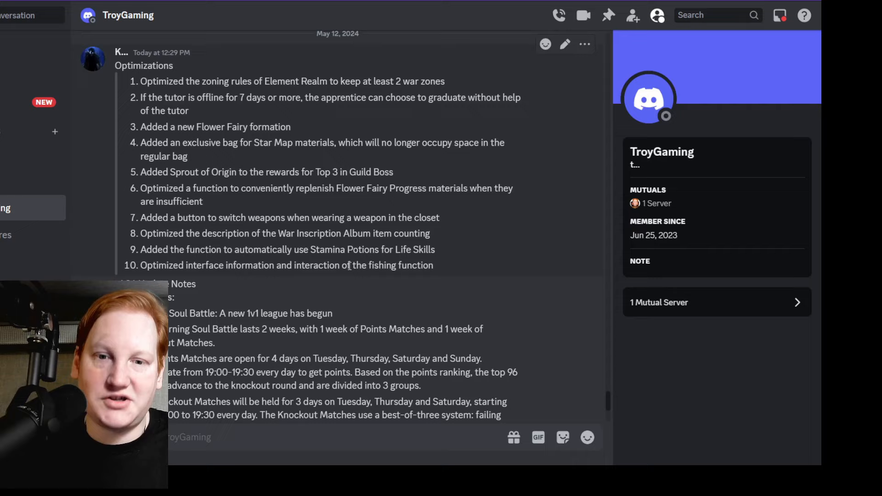
pyautogui.moveTo(451, 272)
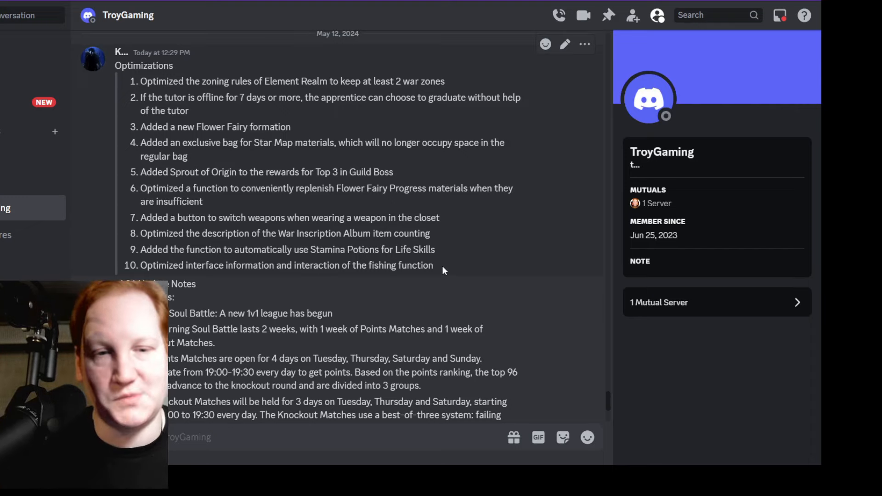
pyautogui.scroll(-3)
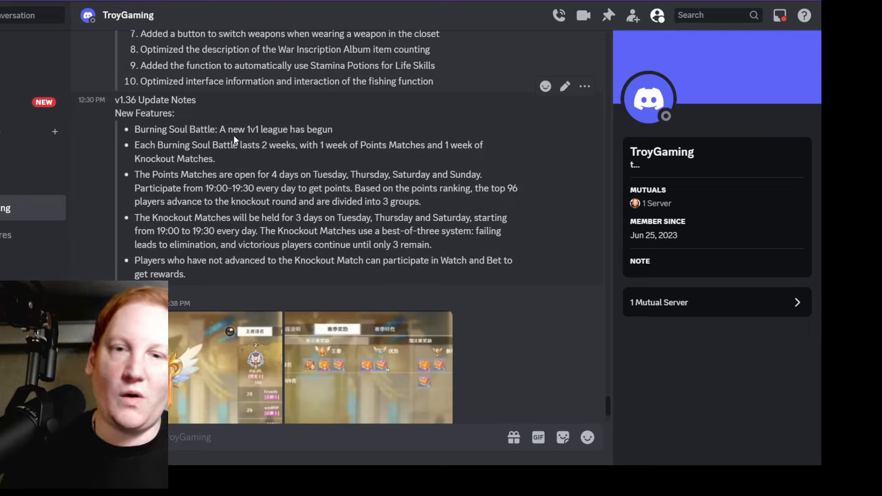
pyautogui.moveTo(355, 114)
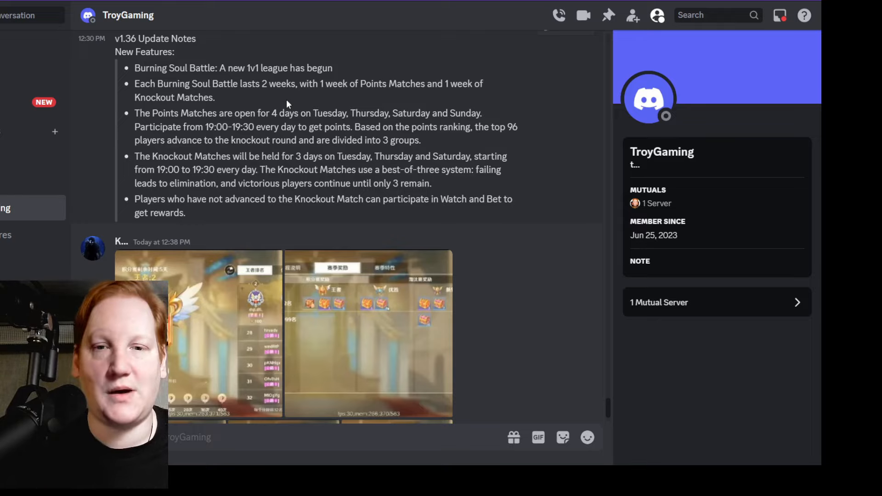
pyautogui.moveTo(409, 125)
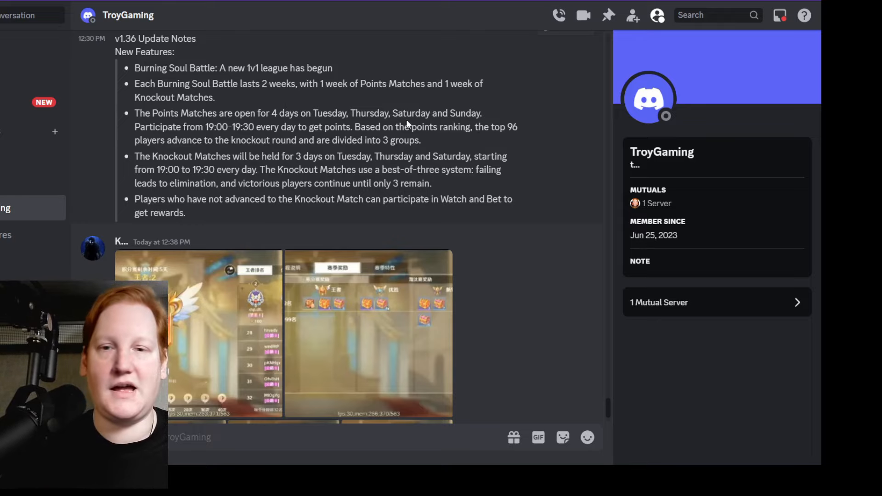
pyautogui.moveTo(465, 146)
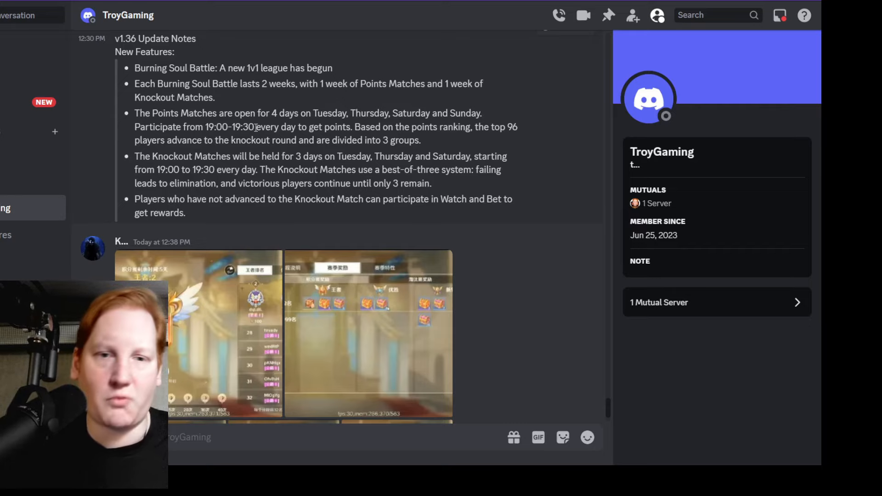
pyautogui.moveTo(472, 145)
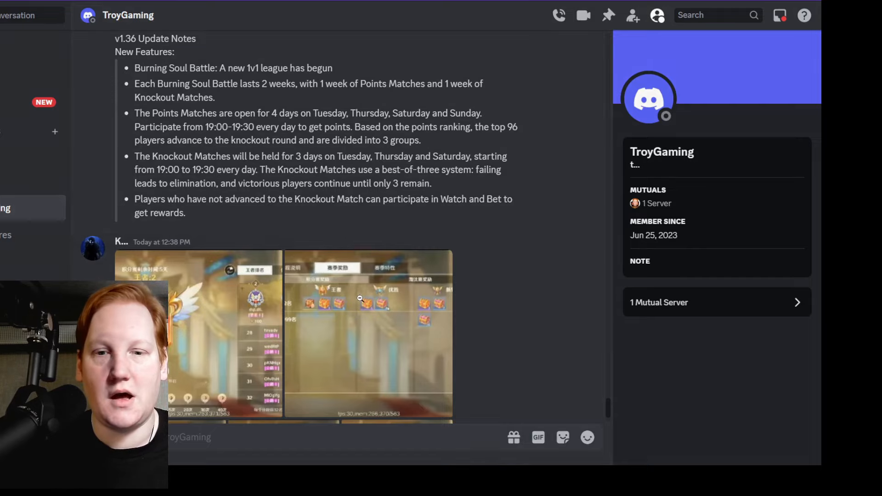
# Enlarge the reward tiers screenshot, then close the viewer back to the v1.36 notes
pyautogui.click(360, 298)
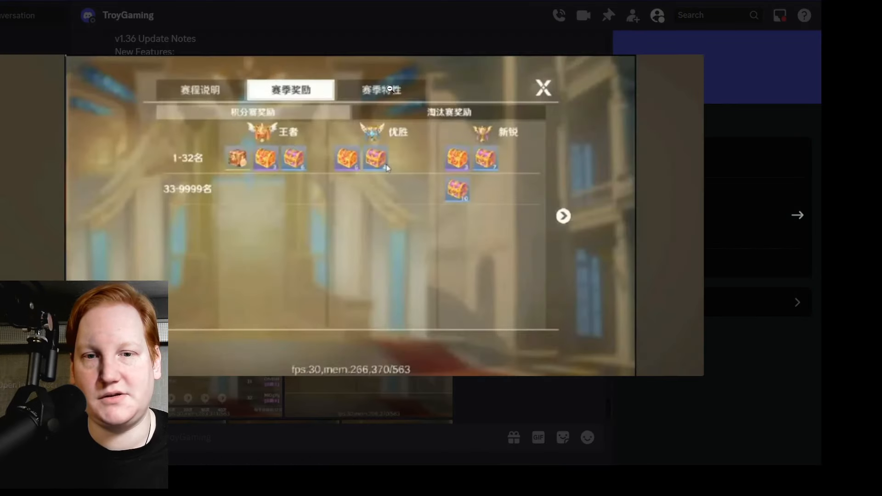
pyautogui.click(543, 87)
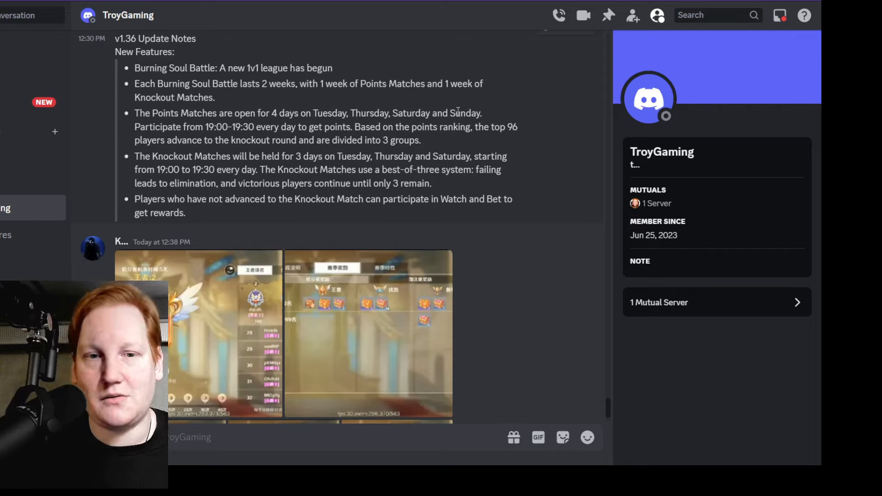
pyautogui.moveTo(492, 121)
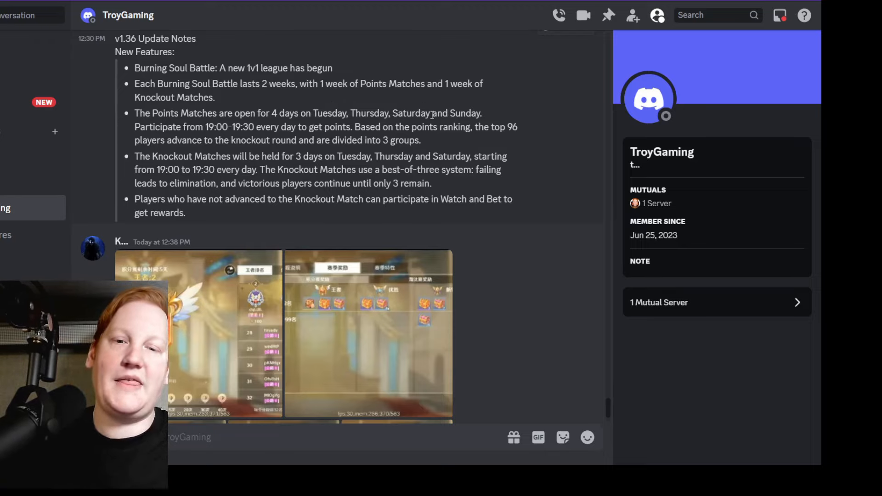
pyautogui.moveTo(201, 340)
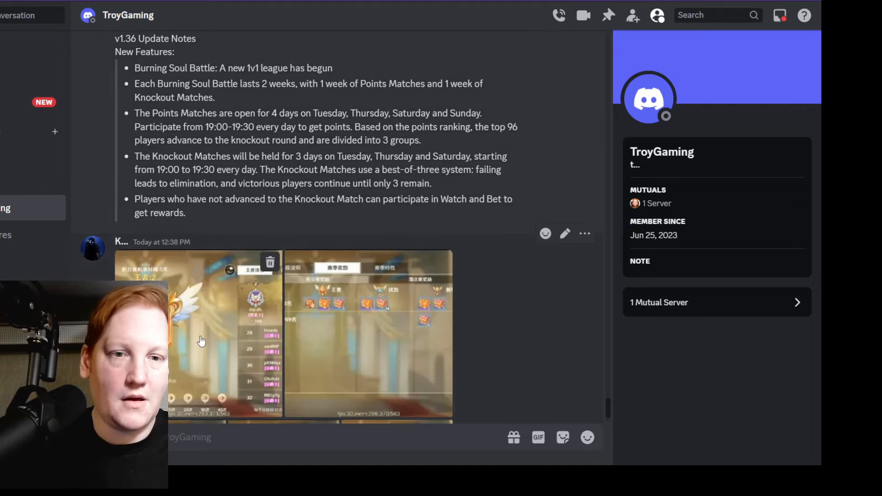
# Enlarge the Burning Soul Battle rankings screenshot with the golden trophy
pyautogui.click(202, 339)
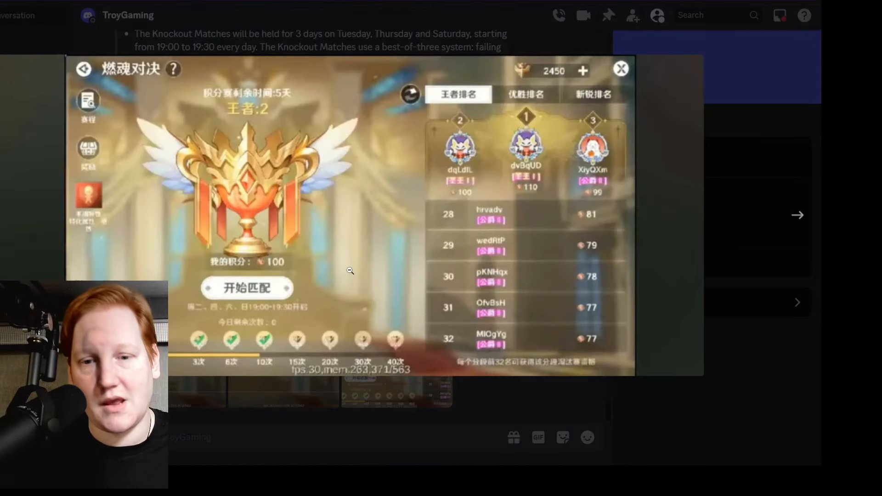
pyautogui.moveTo(364, 353)
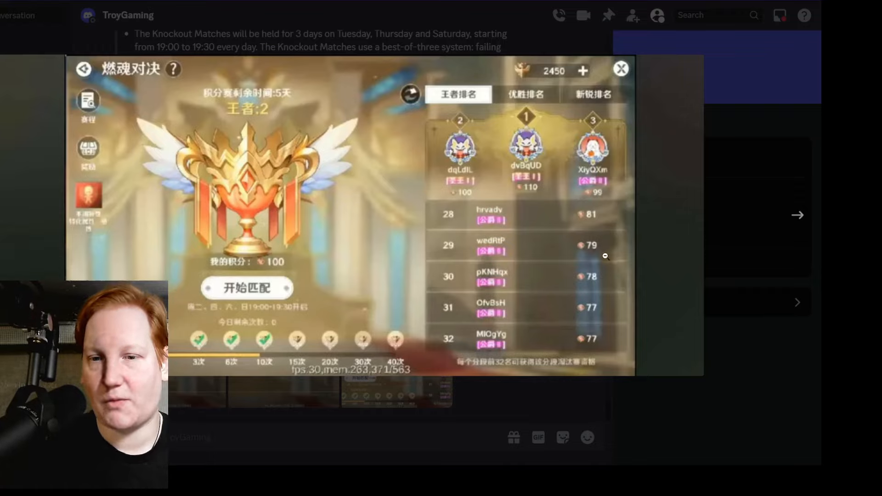
pyautogui.moveTo(594, 204)
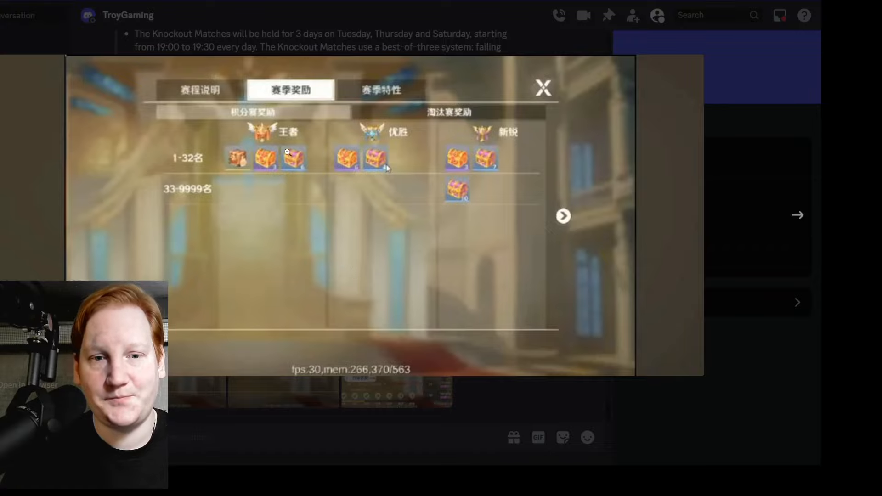
pyautogui.moveTo(459, 225)
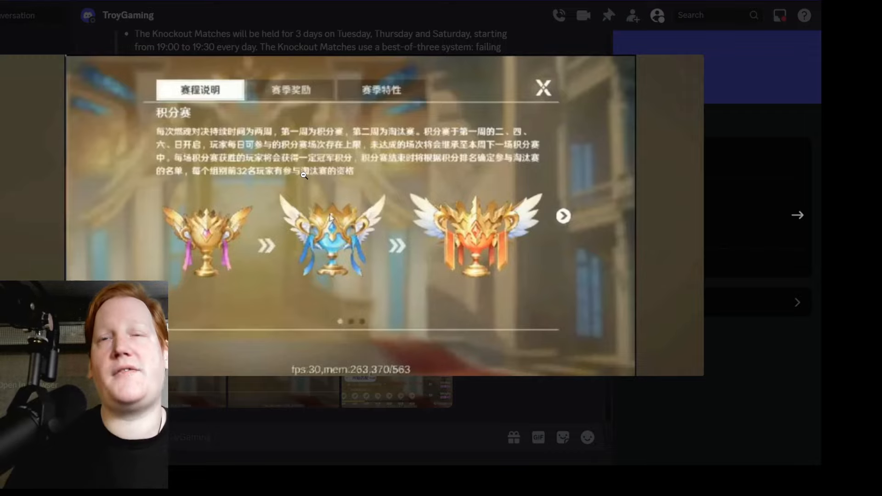
pyautogui.moveTo(507, 235)
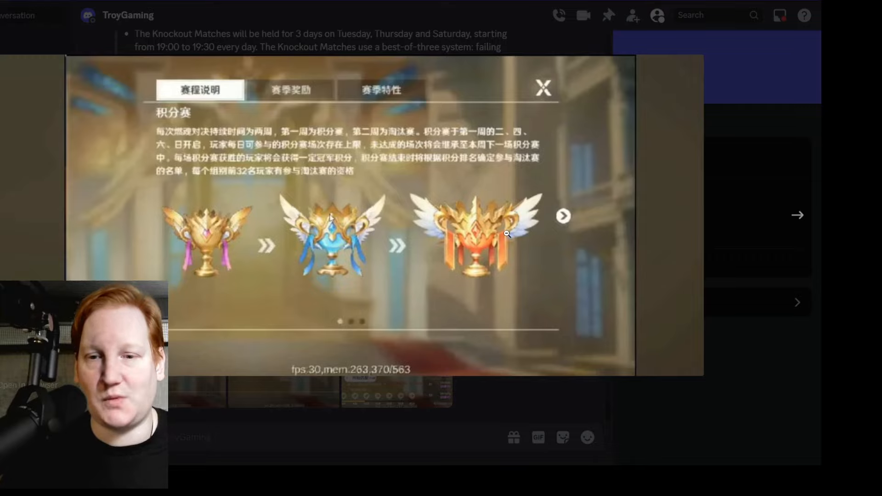
pyautogui.moveTo(530, 258)
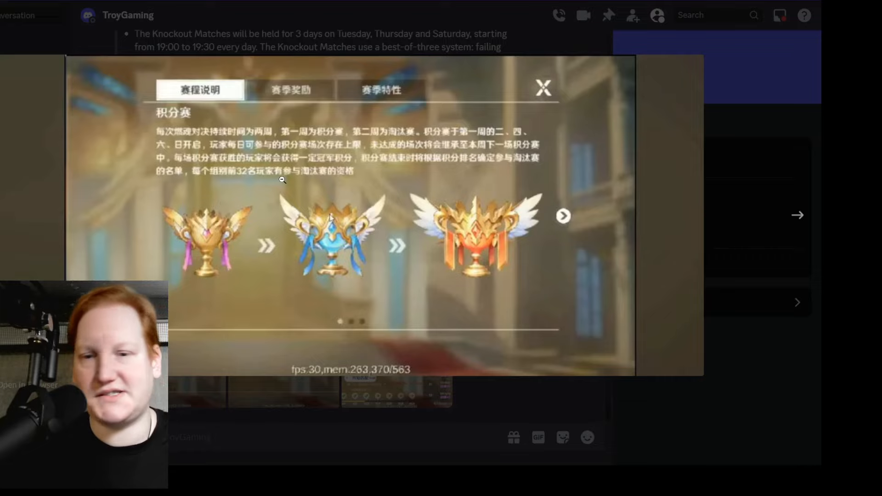
pyautogui.moveTo(497, 192)
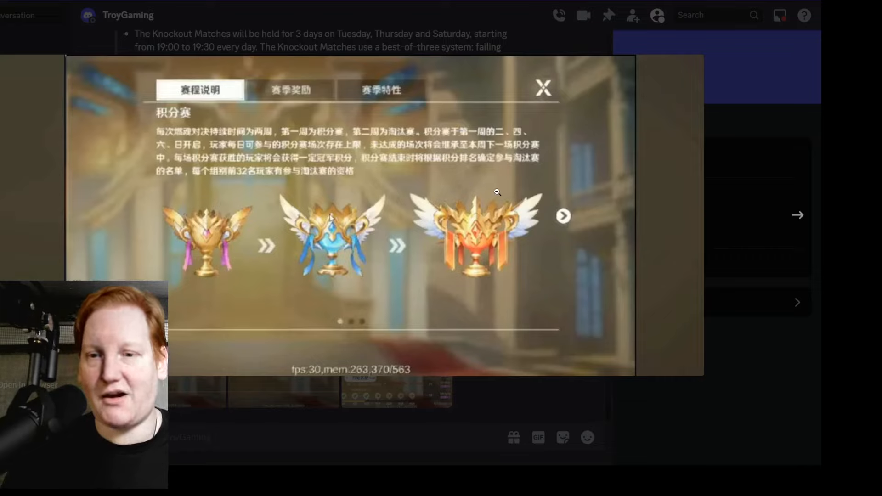
pyautogui.moveTo(299, 204)
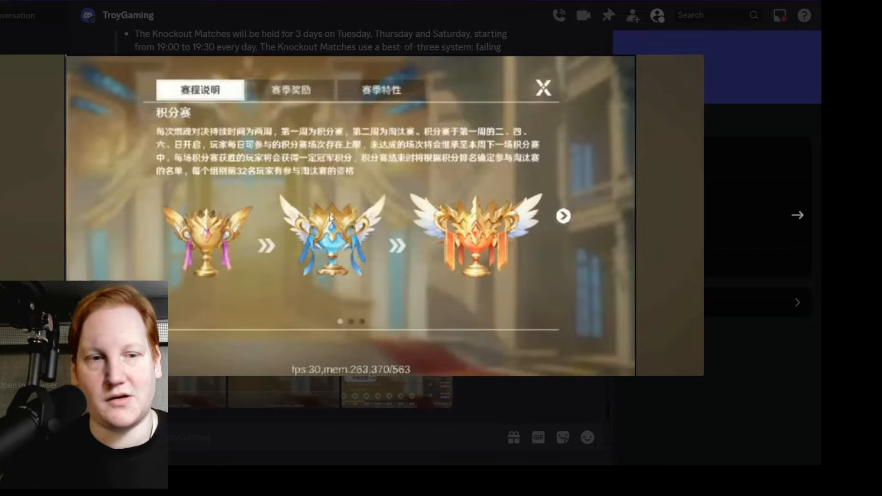
# Advance the image viewer to the season reward chests by rank tier screenshot
pyautogui.click(290, 90)
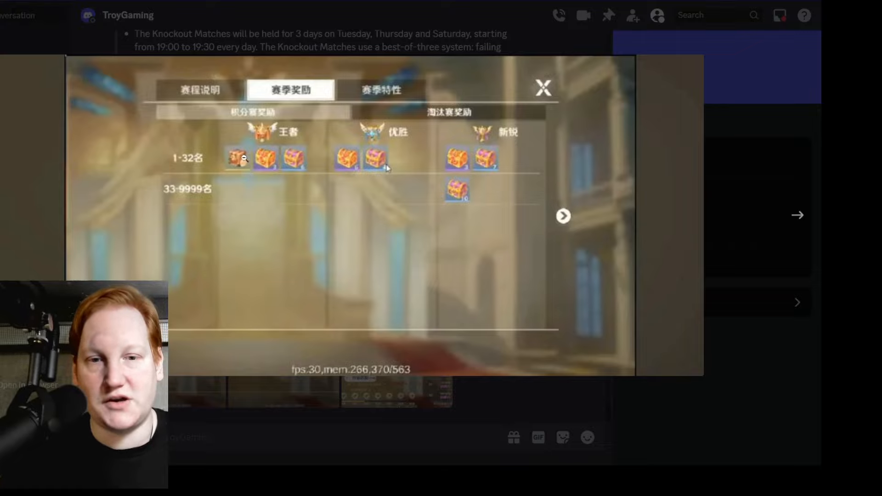
pyautogui.moveTo(221, 120)
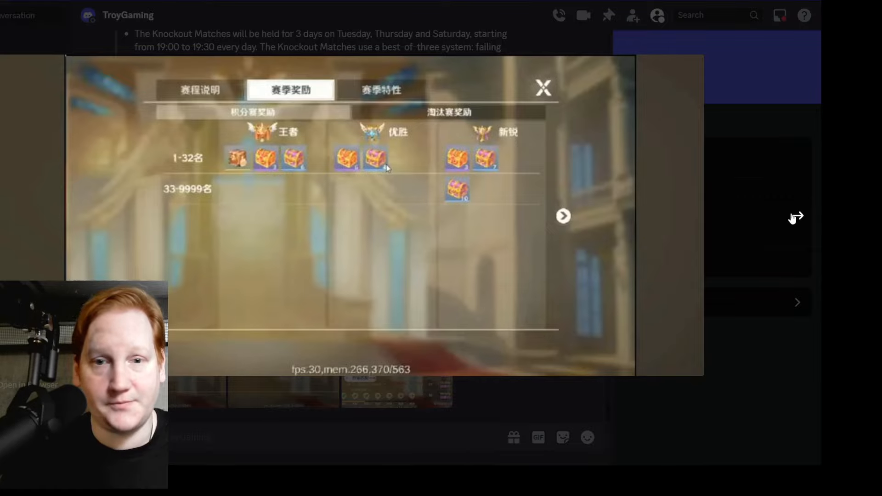
# Step through the season traits image to the red-labelled rankings screenshot
pyautogui.click(380, 89)
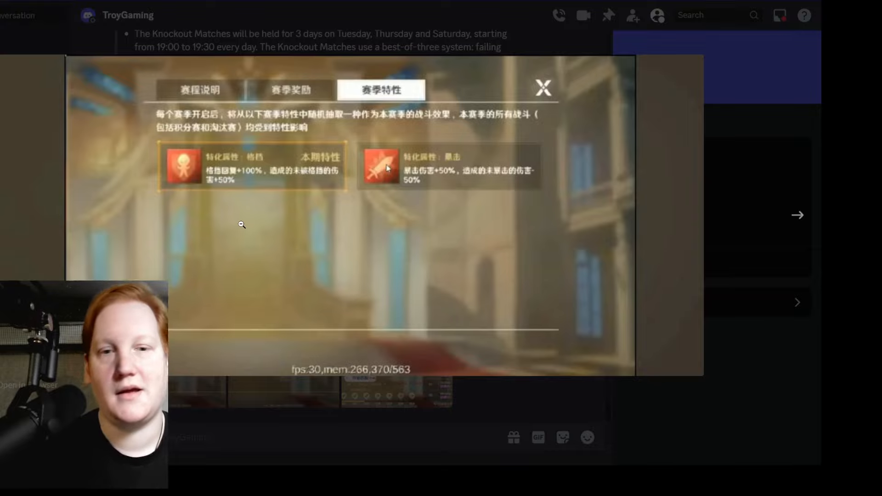
pyautogui.moveTo(287, 214)
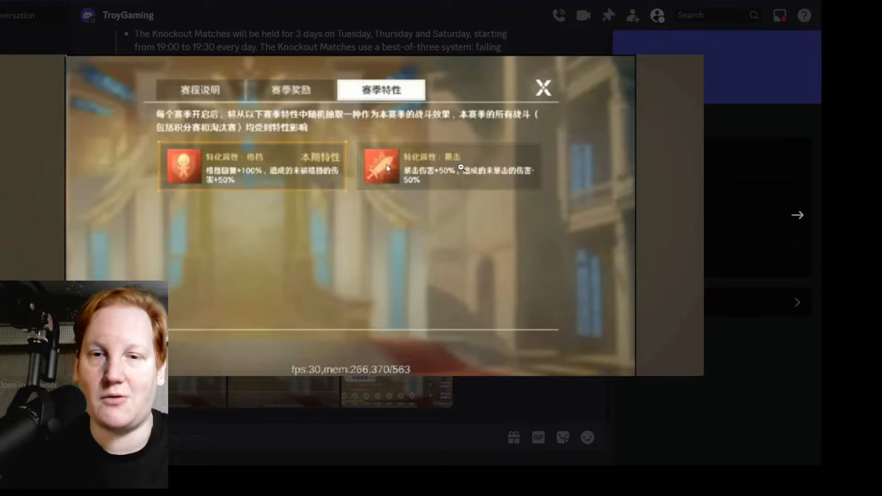
pyautogui.moveTo(229, 202)
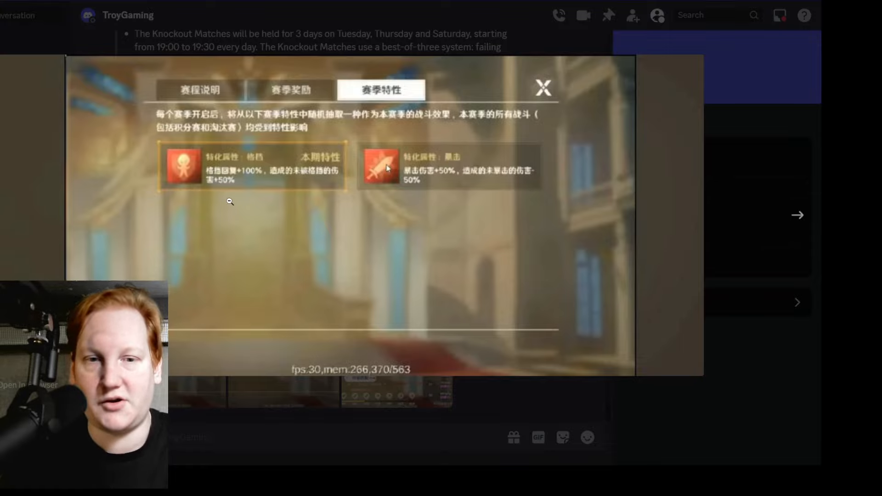
pyautogui.moveTo(466, 174)
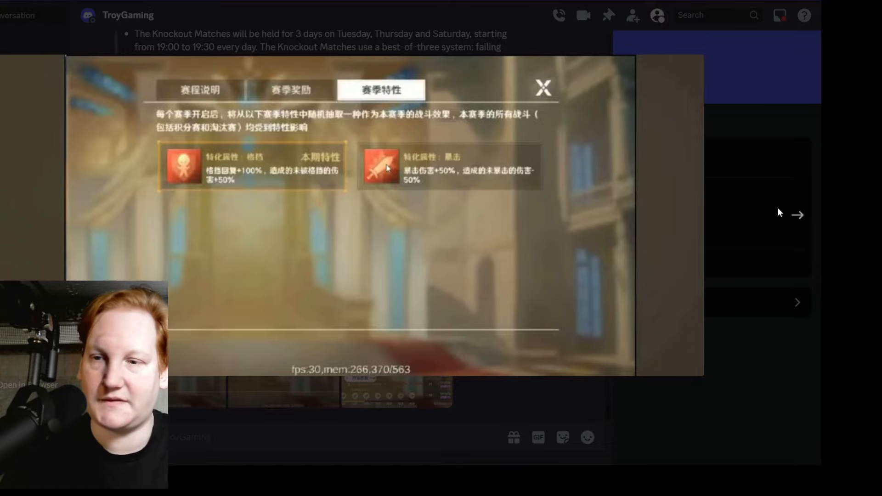
pyautogui.click(543, 88)
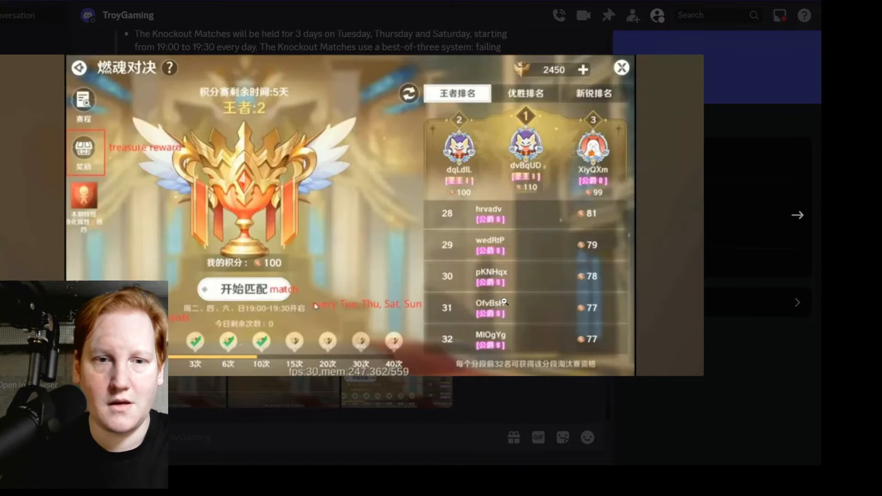